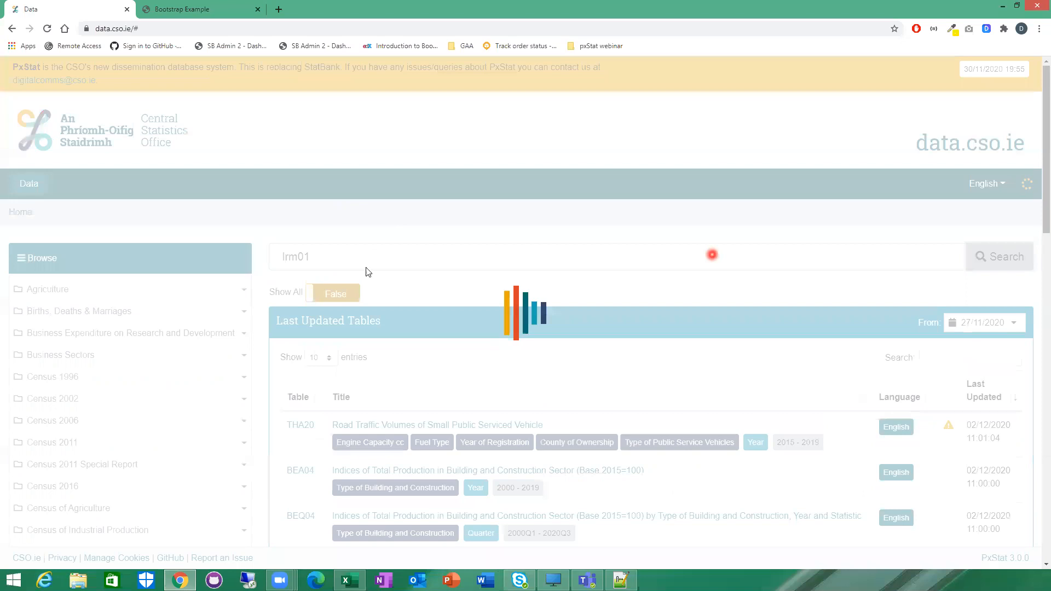
Search data.cso.ie for table LRM01
{"action": "left_click", "coordinate": [999, 257]}
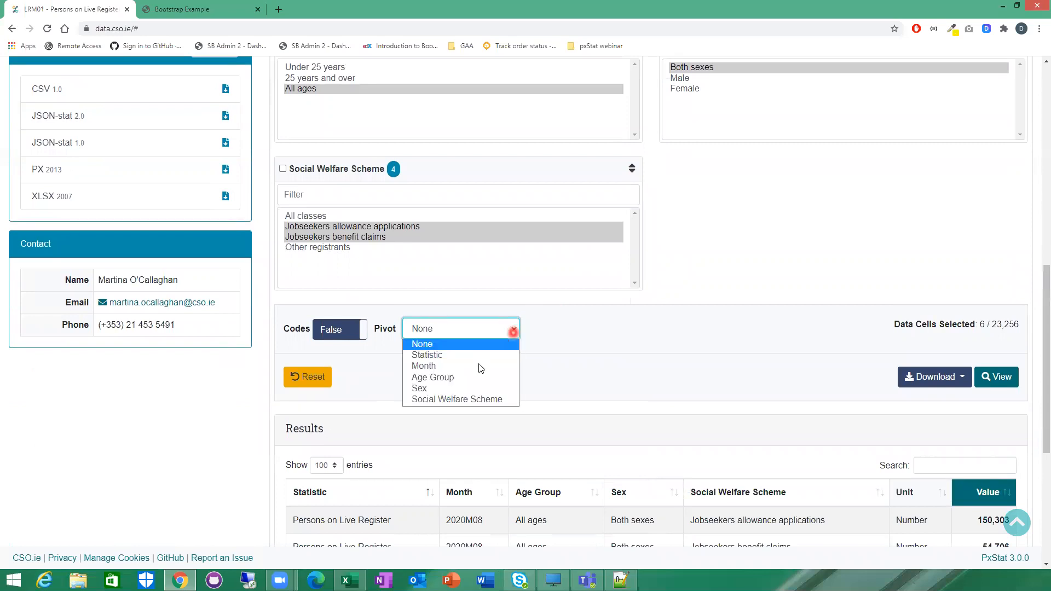
Pivot the LRM01 results by Social Welfare Scheme
{"action": "left_click", "coordinate": [457, 399]}
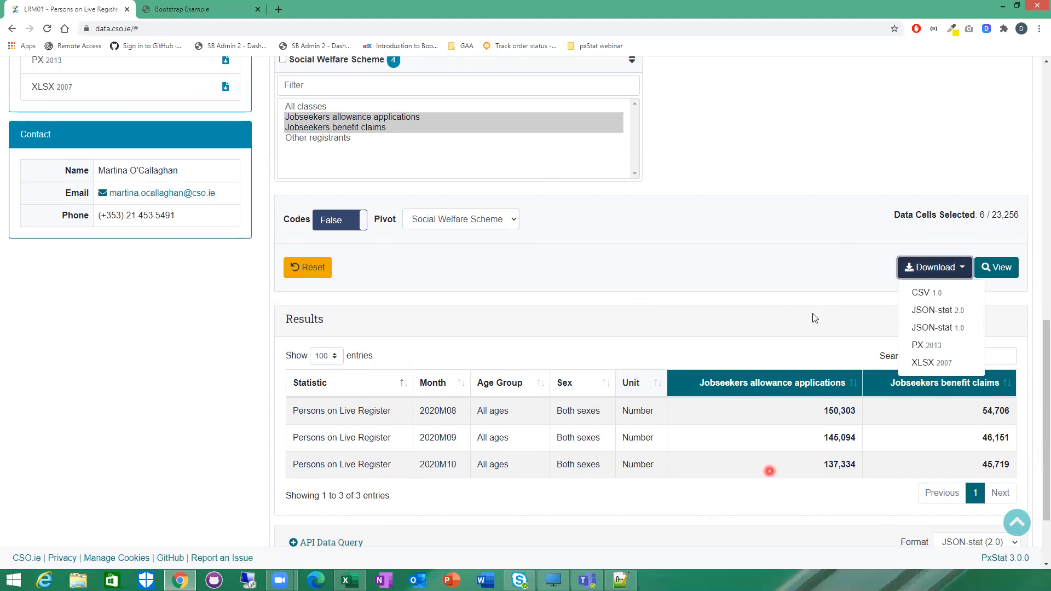
Download the pivoted LRM01 table as CSV 1.0
{"action": "left_click", "coordinate": [921, 292]}
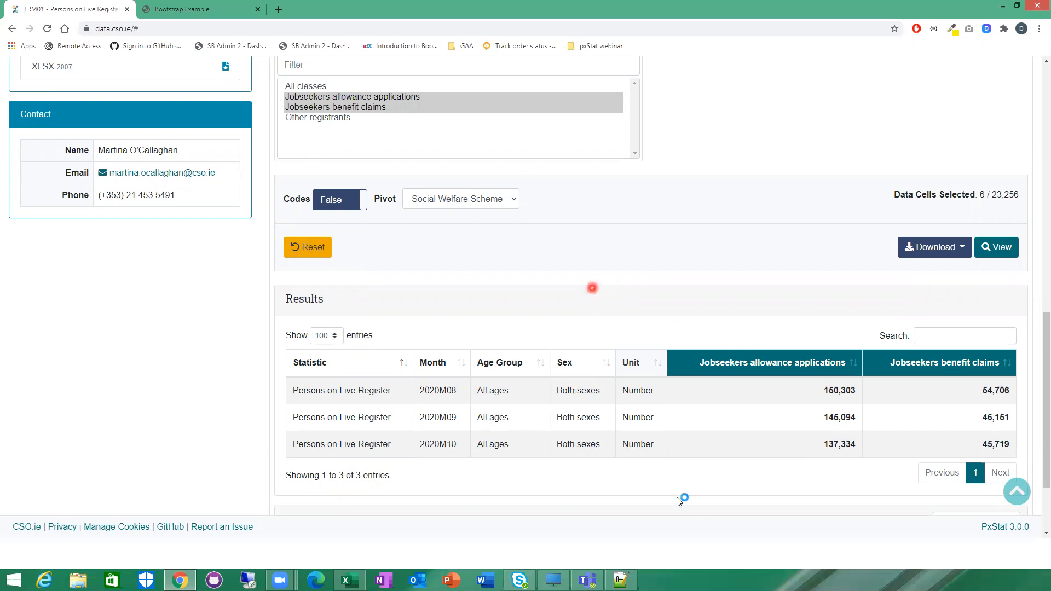
{"action": "left_click", "coordinate": [930, 247]}
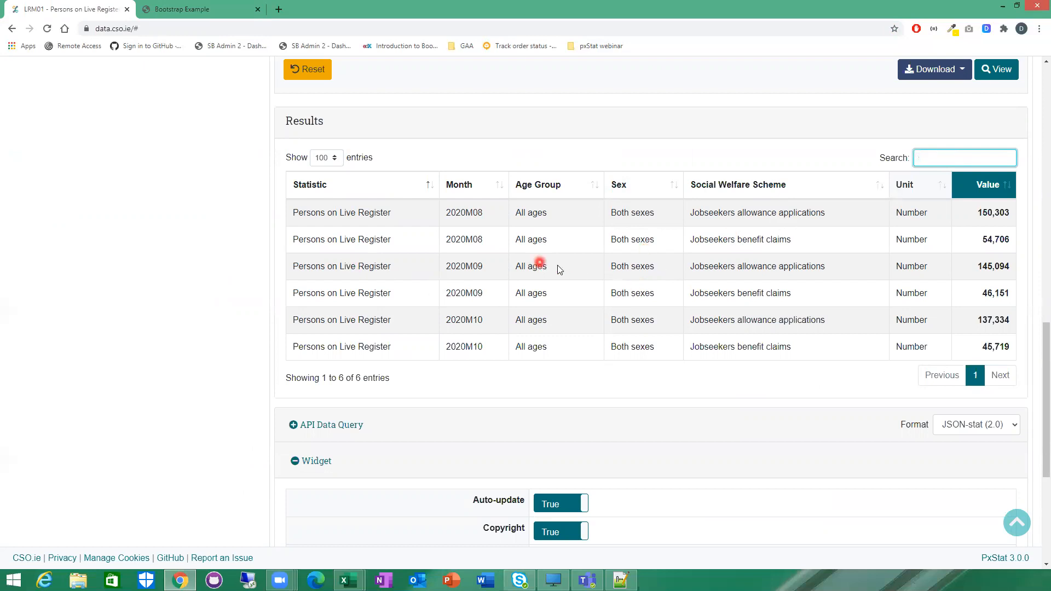
{"action": "left_click", "coordinate": [965, 157]}
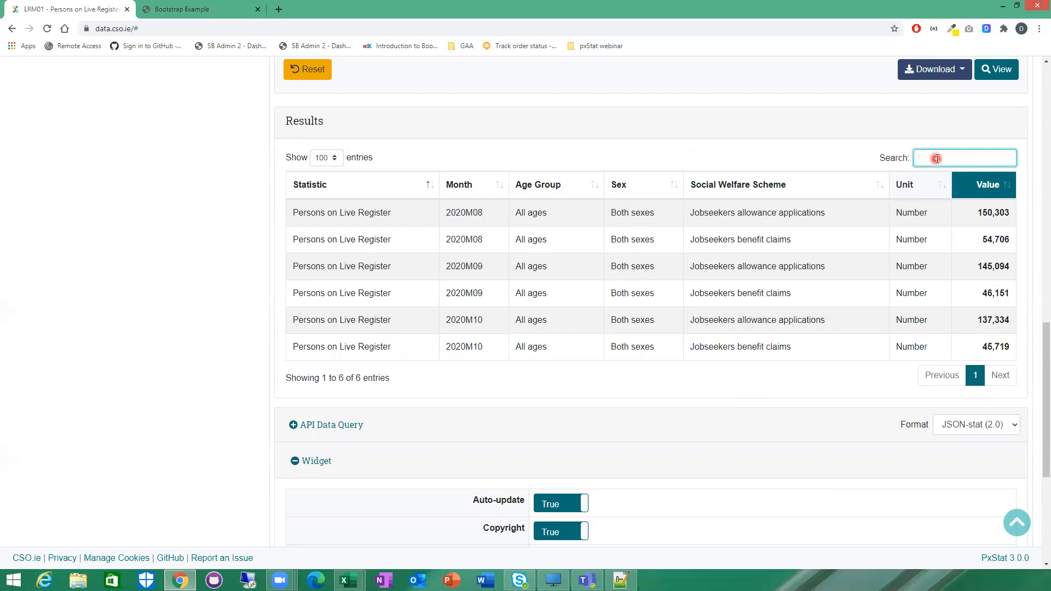
{"action": "type", "text": "2020M08"}
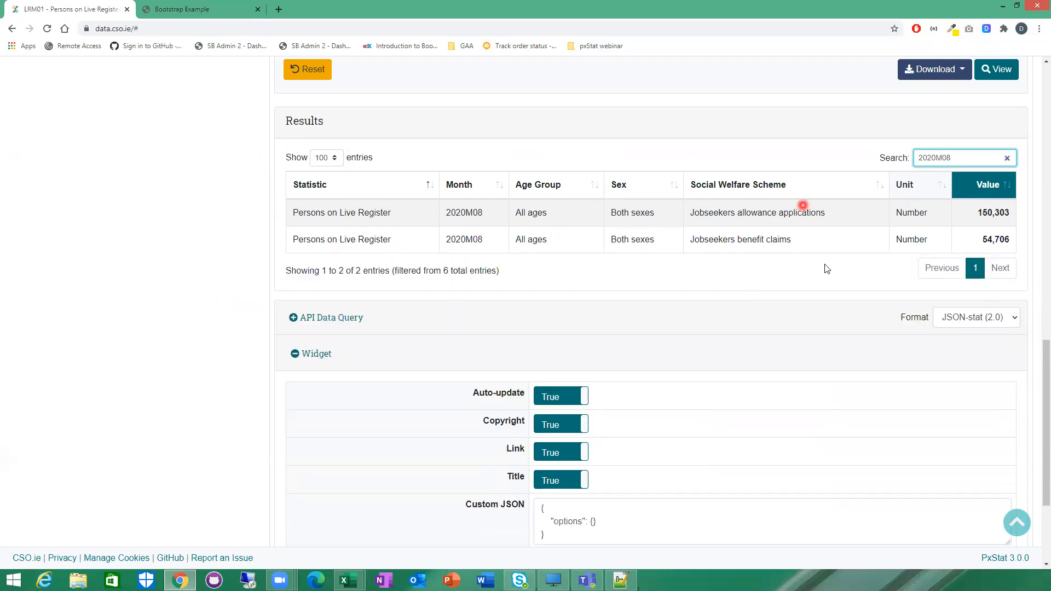
{"action": "left_click", "coordinate": [1006, 158]}
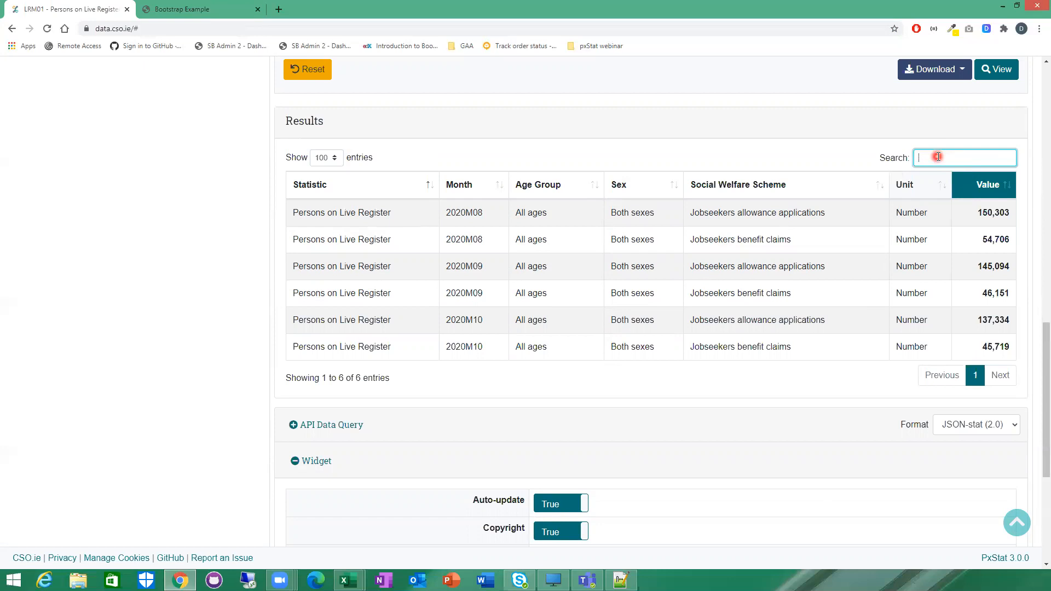